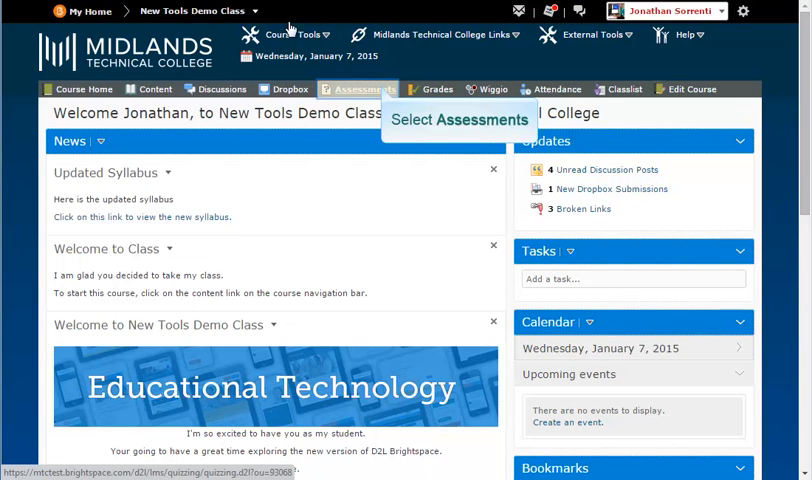
# Open Assessments for New Tools Demo Class to view the quiz list.
pyautogui.click(360, 89)
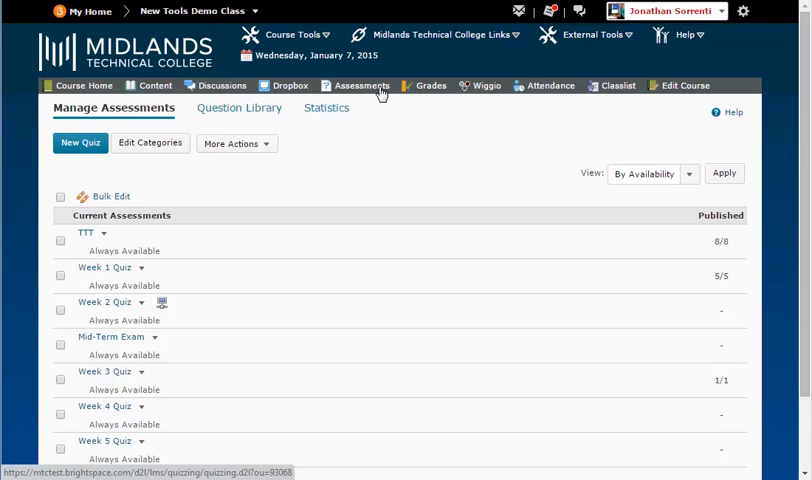
pyautogui.moveTo(239, 107)
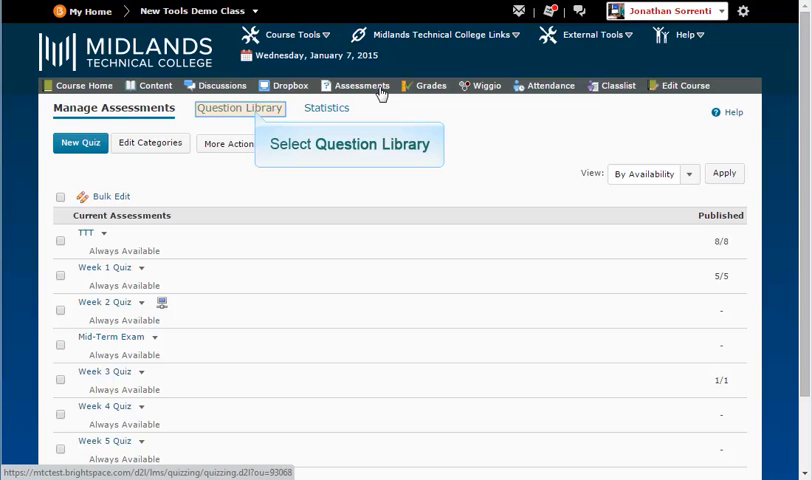
pyautogui.moveTo(256, 112)
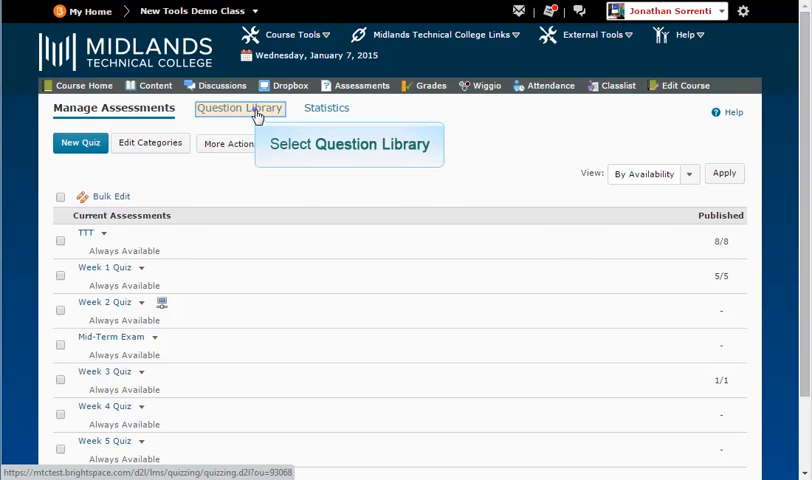
# Open the Question Library's Chapter 3 section and show the New question types.
pyautogui.click(239, 108)
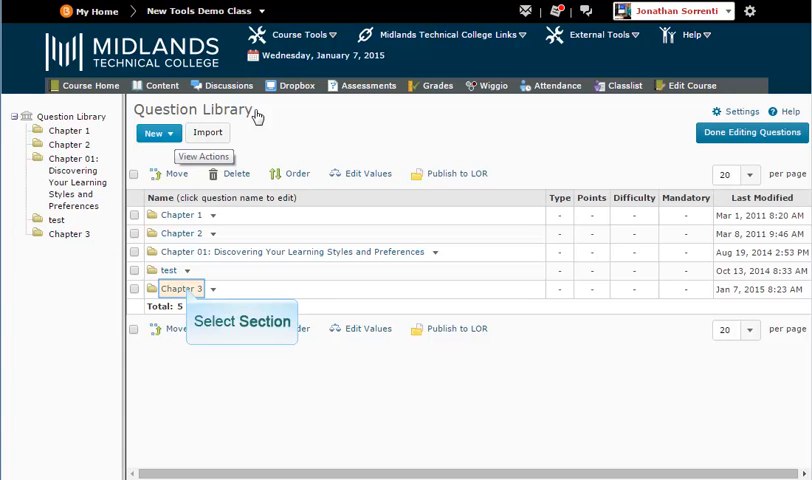
pyautogui.moveTo(190, 257)
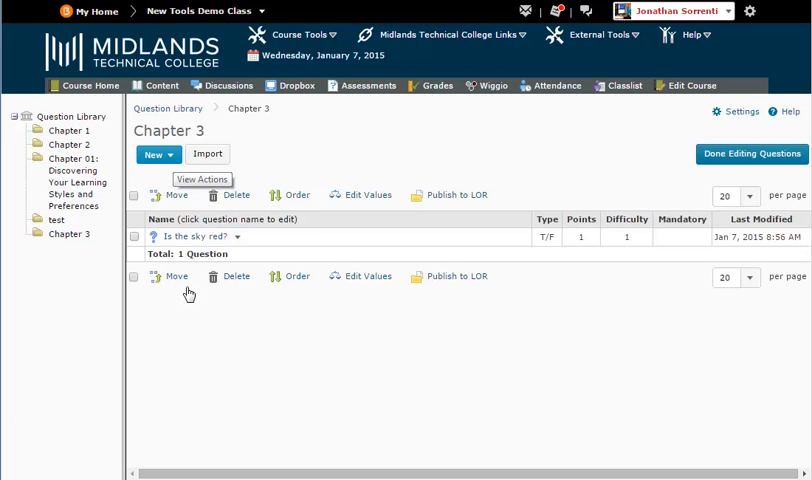
pyautogui.click(153, 154)
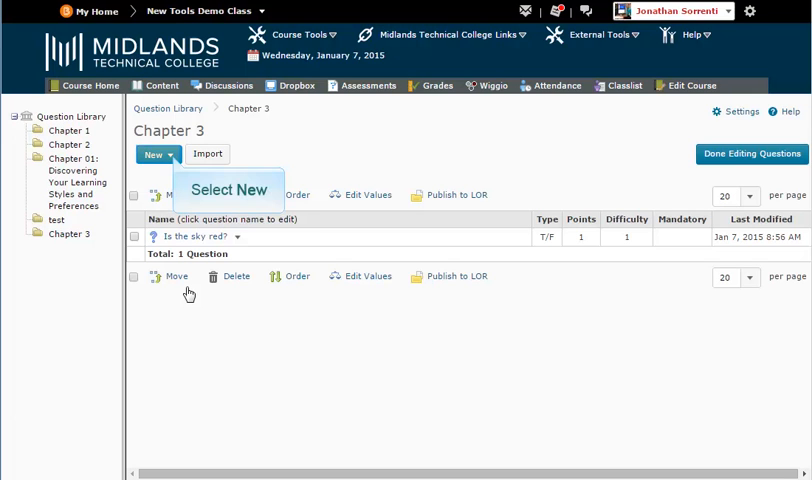
pyautogui.moveTo(175, 183)
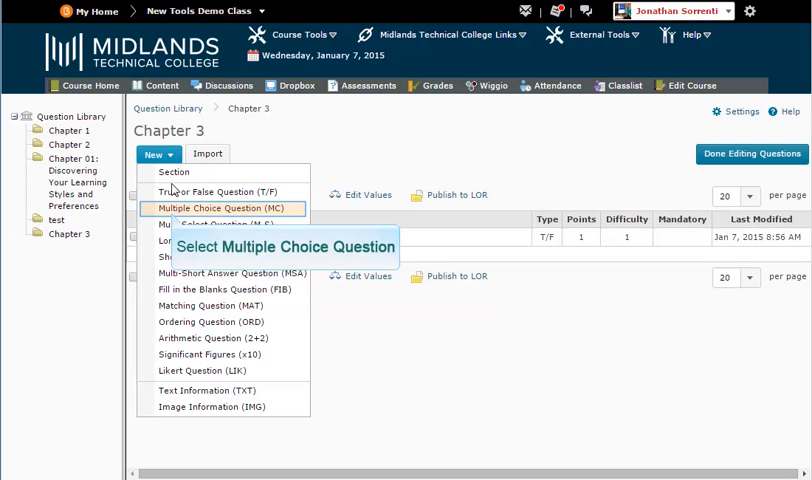
# Create a multiple choice question with the text 'What color is the sky?'.
pyautogui.click(222, 208)
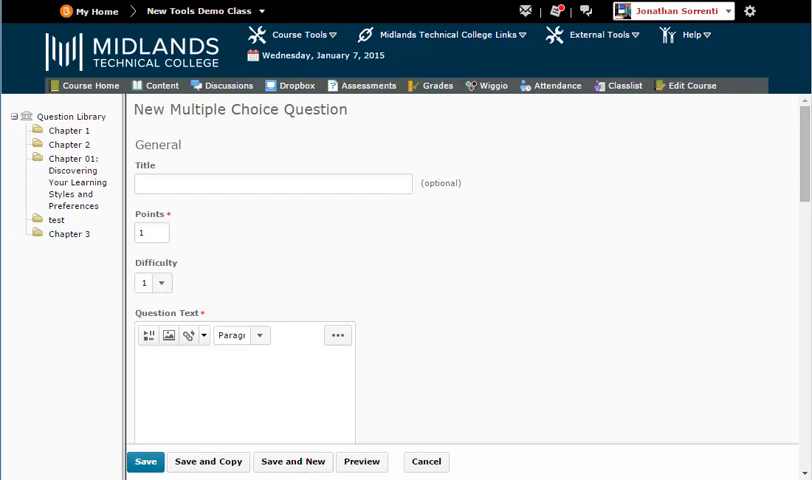
pyautogui.click(273, 183)
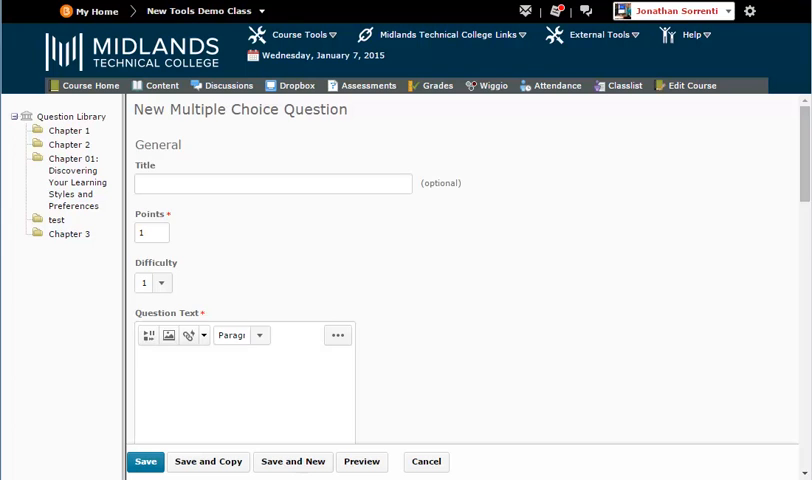
pyautogui.scroll(-3)
pyautogui.write('What color is the sky?')
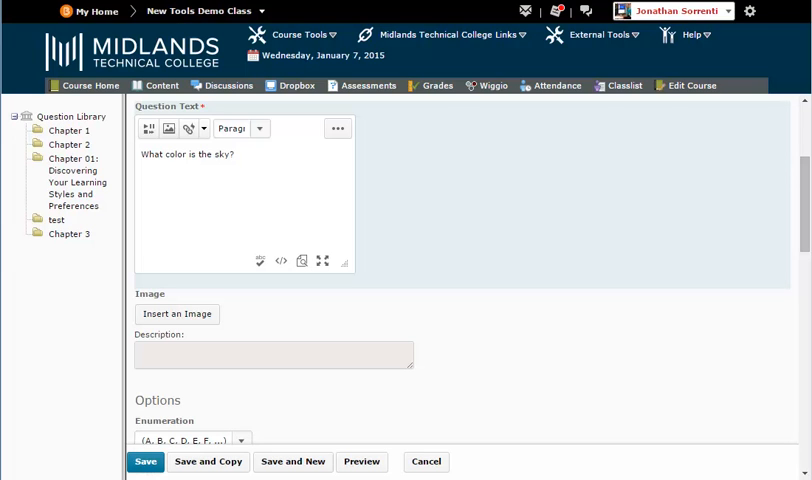
# Keep A, B, C option lettering and turn on Randomize options.
pyautogui.scroll(-3)
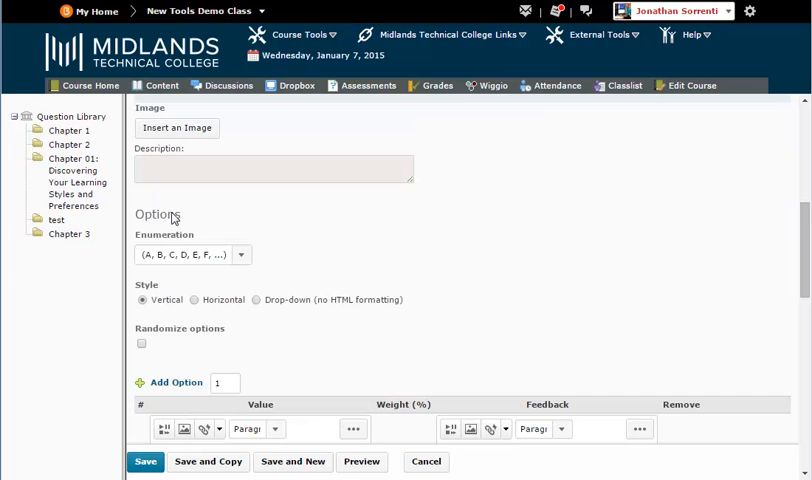
pyautogui.moveTo(242, 254)
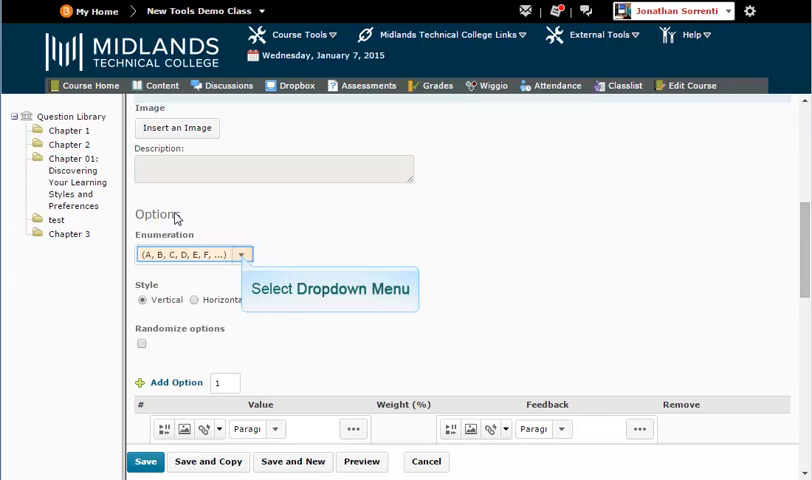
pyautogui.click(240, 254)
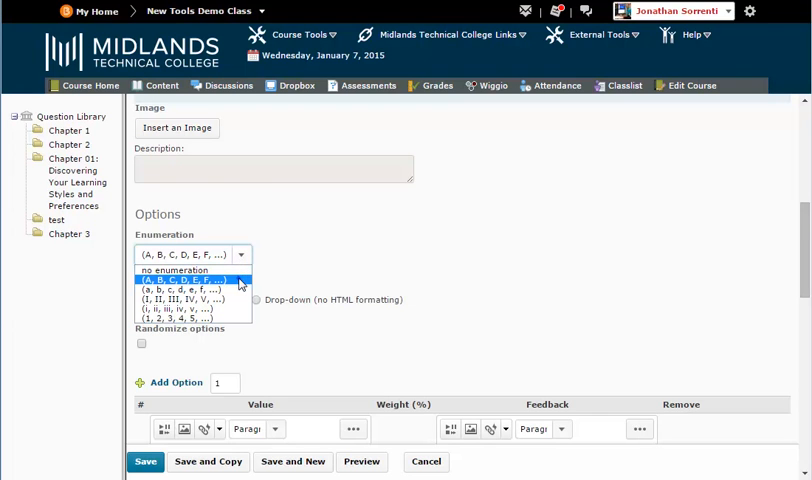
pyautogui.click(185, 280)
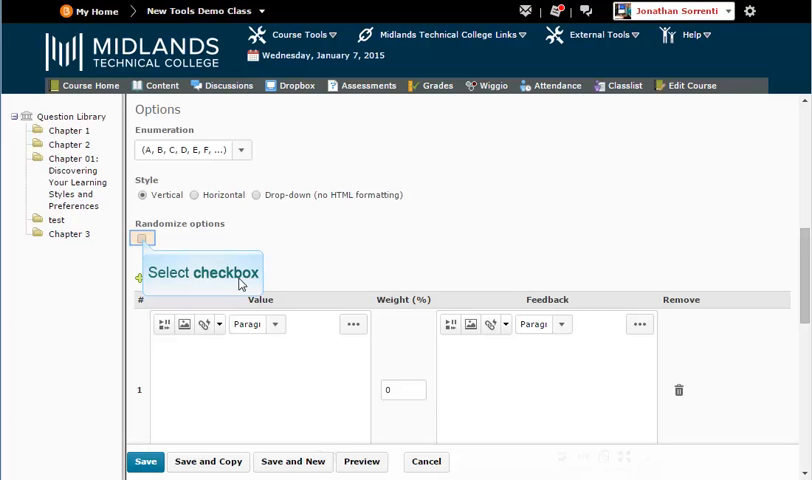
pyautogui.click(143, 238)
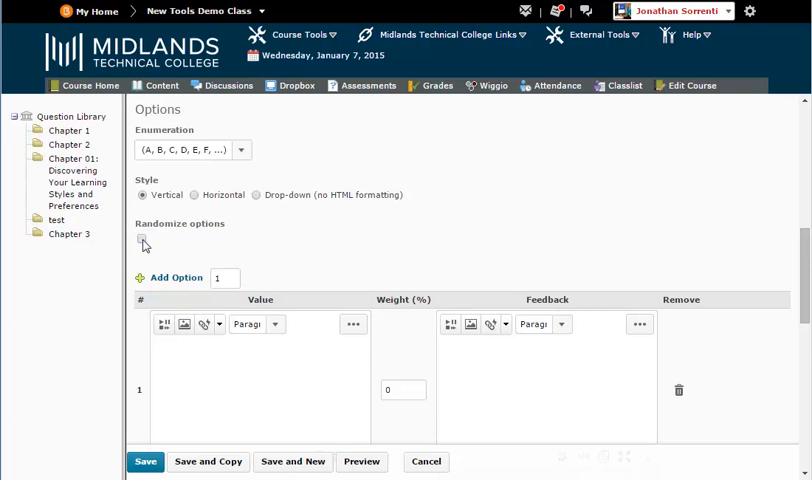
pyautogui.click(176, 277)
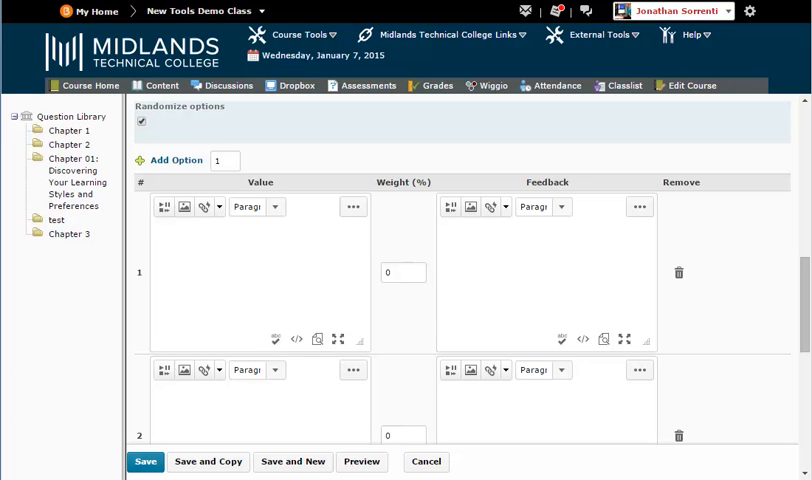
# Enter option Blue at 100% weight and option Red at 0%.
pyautogui.tripleClick(224, 160)
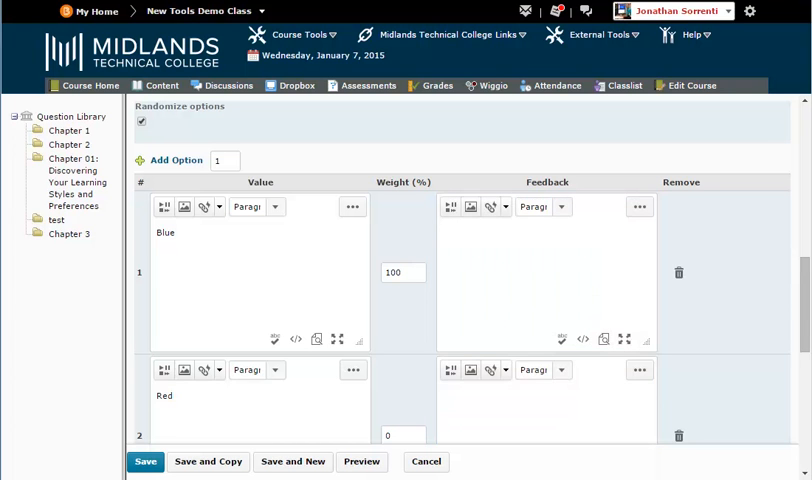
# Add options Green (0%) and White (50%), then save the question.
pyautogui.scroll(-3)
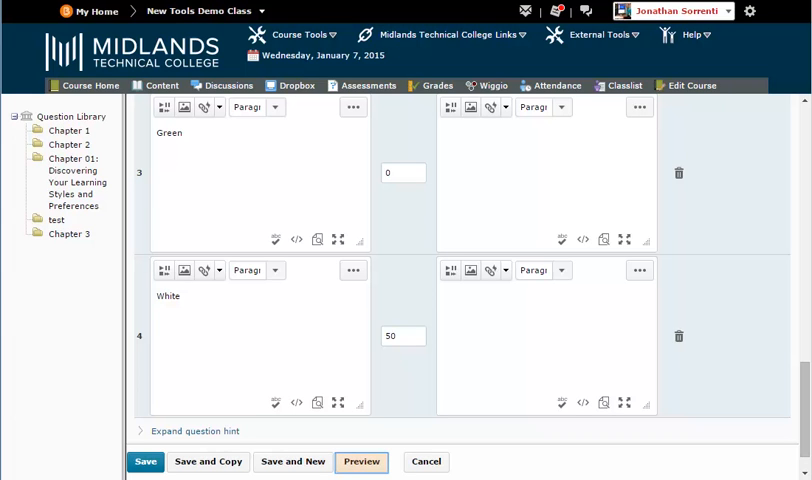
pyautogui.moveTo(362, 461)
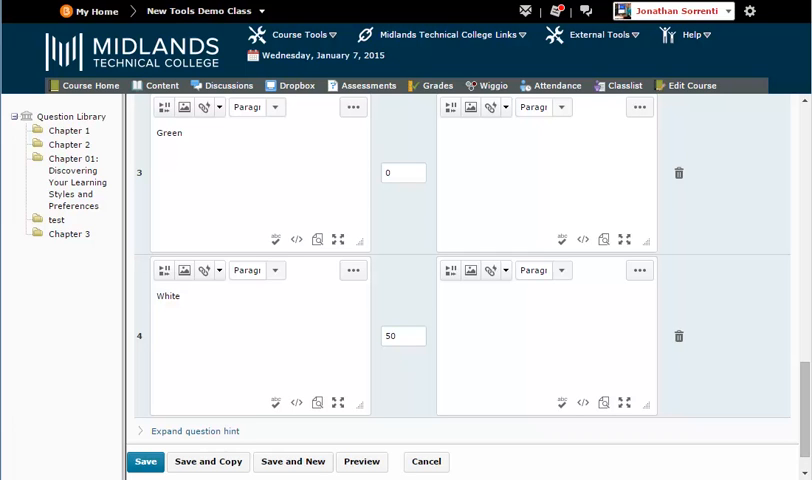
pyautogui.moveTo(145, 245)
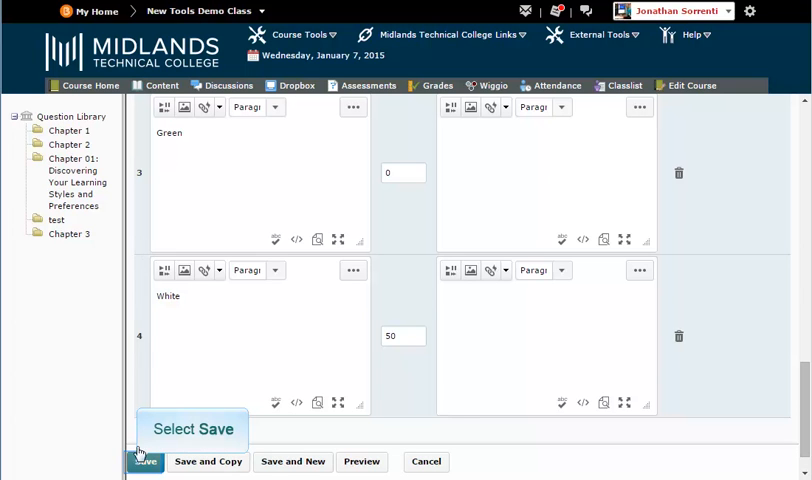
pyautogui.click(146, 461)
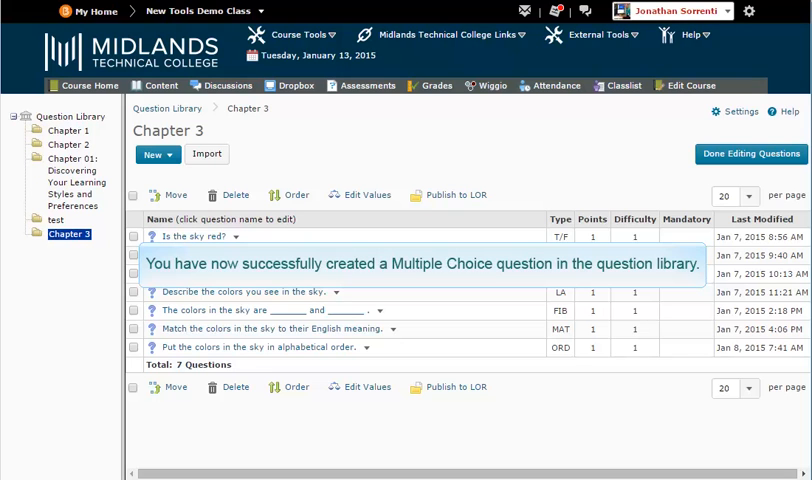